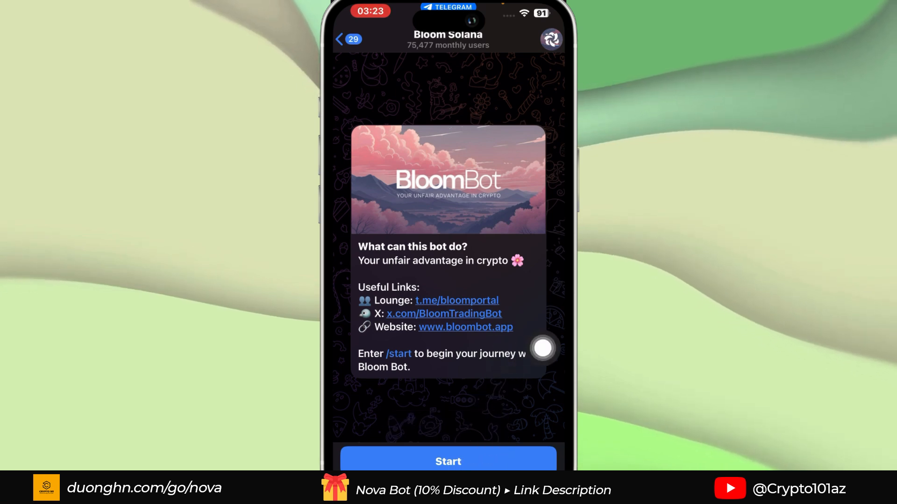
# Start the Bloom Solana bot and review its new-wallet message with private key and address.
pyautogui.click(448, 461)
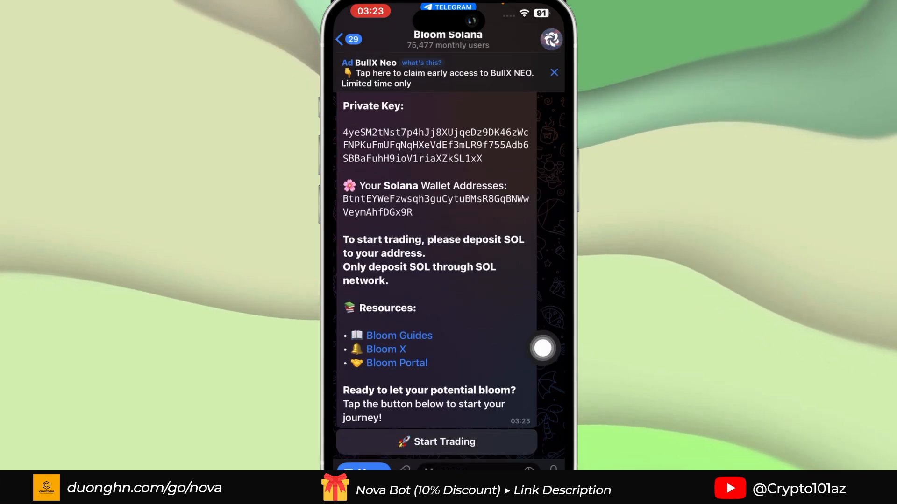
pyautogui.scroll(3)
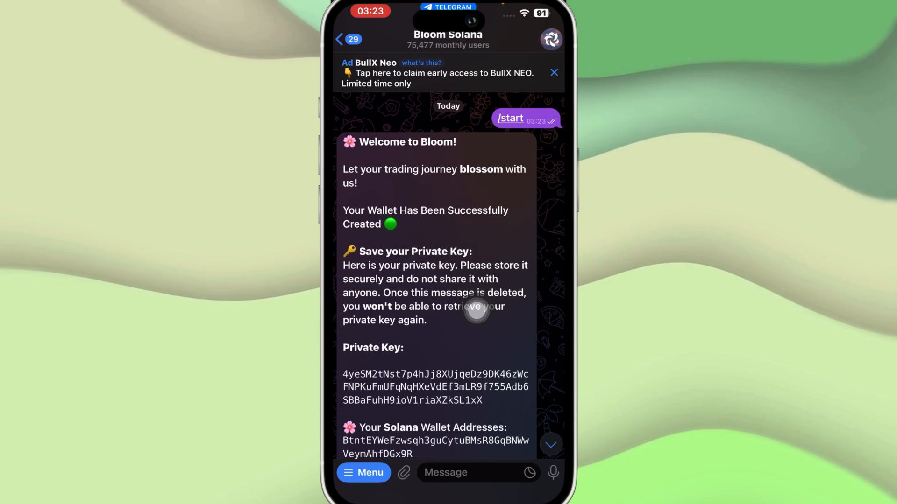
pyautogui.scroll(3)
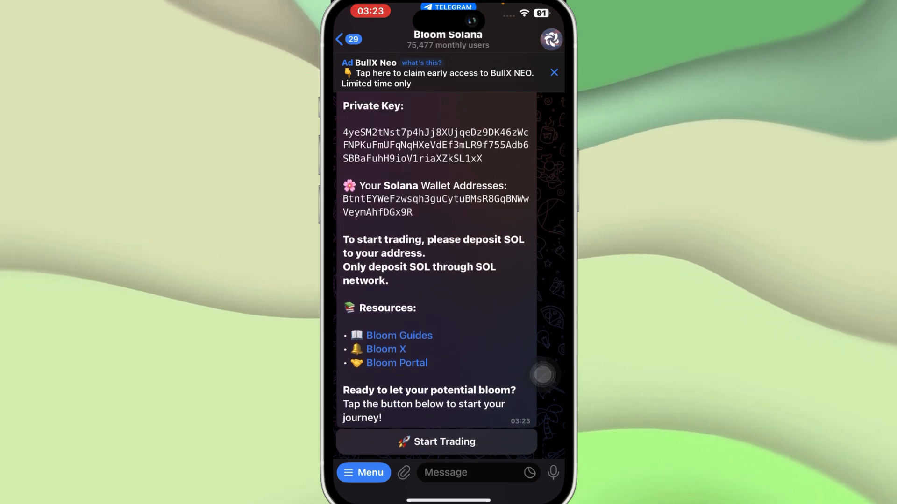
# Open Bloom's trading dashboard via Start Trading, showing the 0 SOL wallet balance.
pyautogui.click(436, 441)
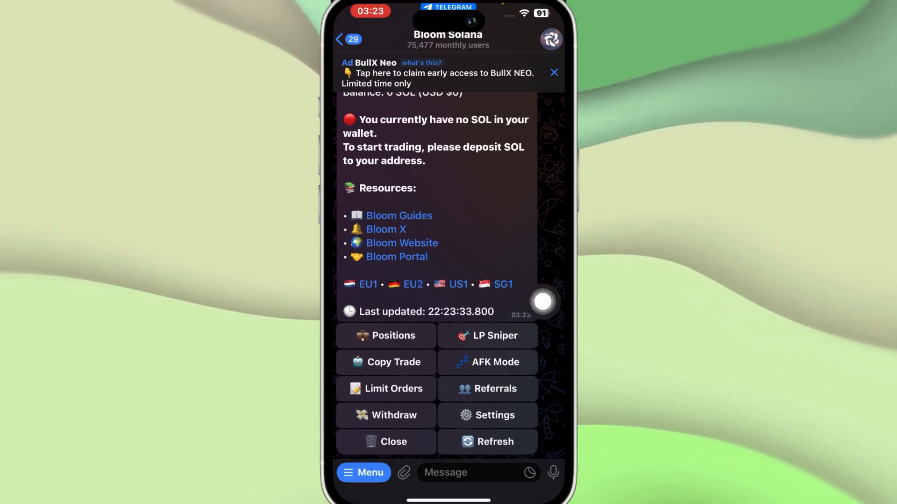
pyautogui.click(385, 336)
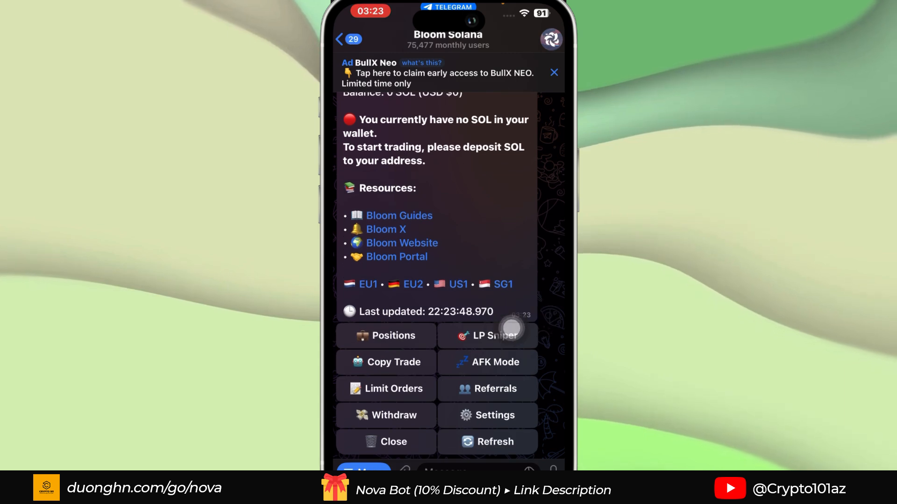
pyautogui.click(393, 336)
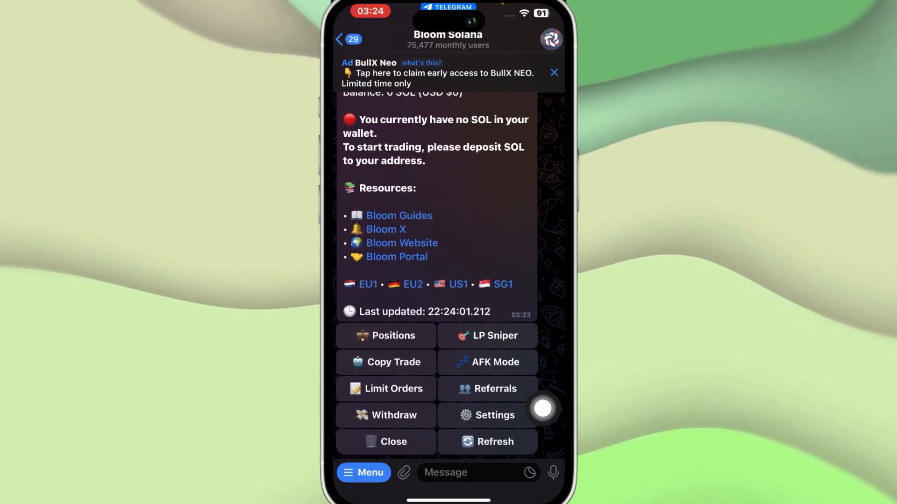
pyautogui.click(385, 362)
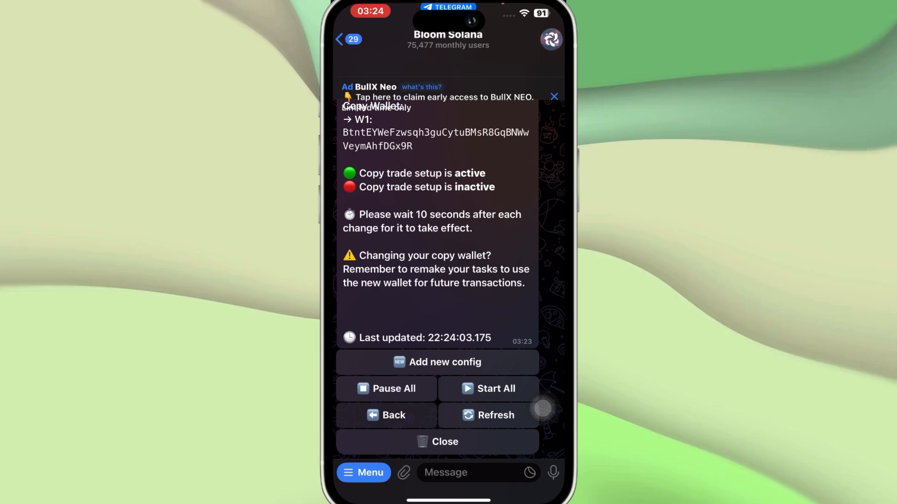
pyautogui.click(385, 415)
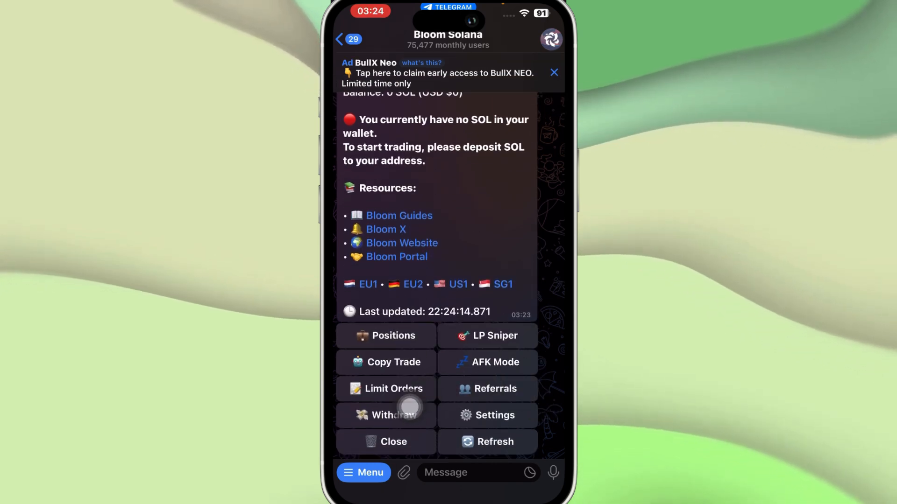
pyautogui.click(487, 388)
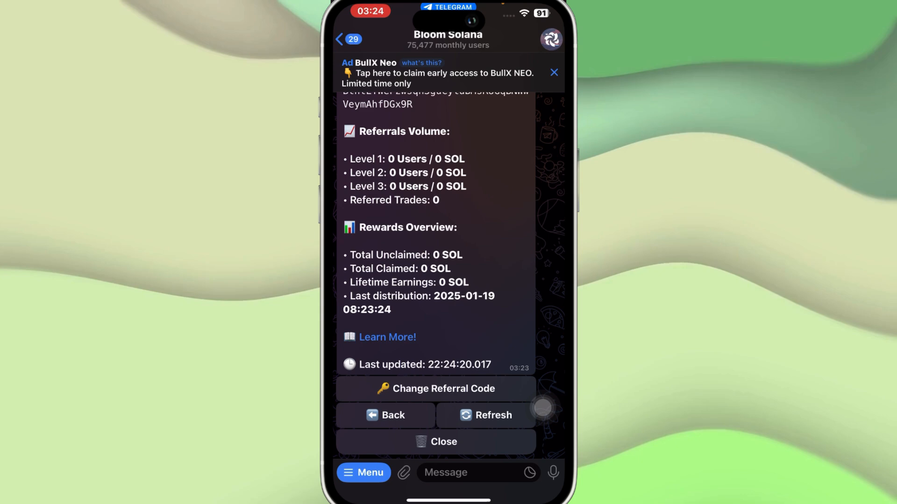
pyautogui.click(384, 415)
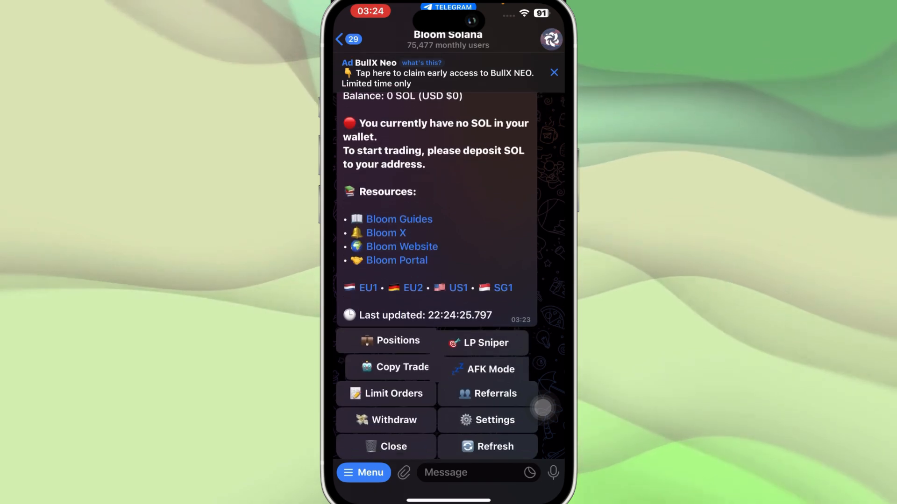
pyautogui.scroll(3)
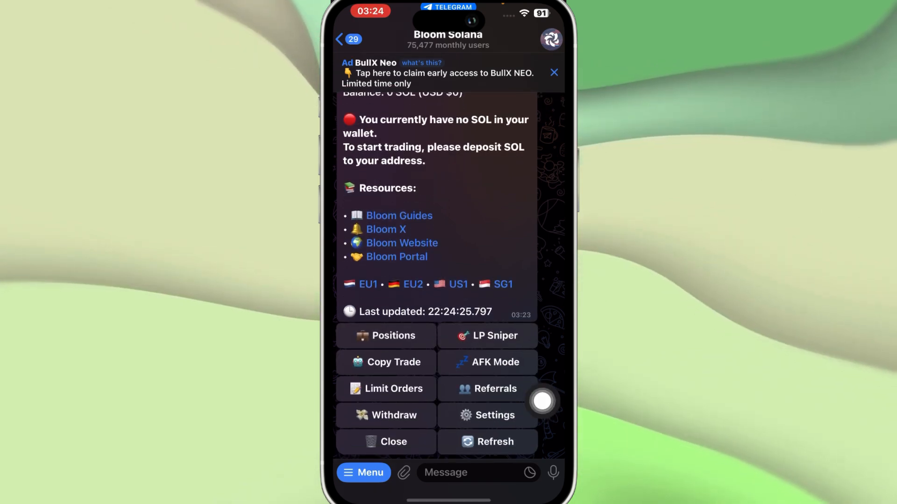
pyautogui.click(495, 388)
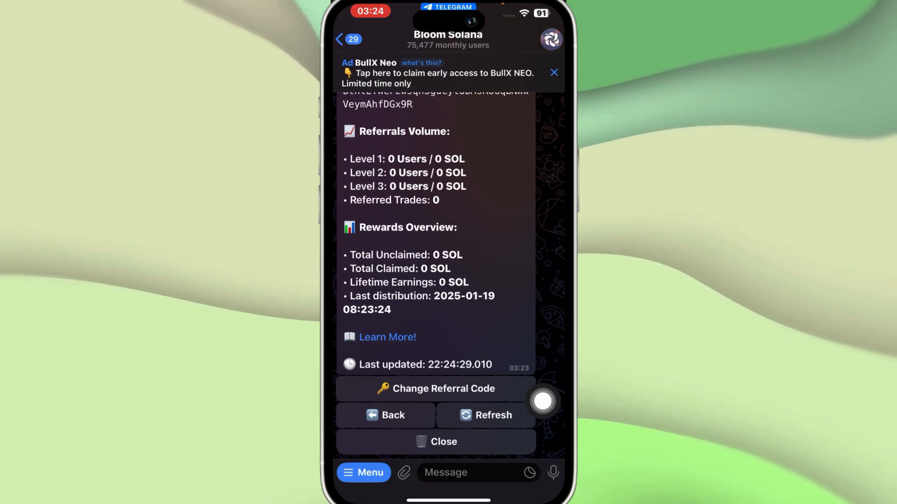
pyautogui.click(485, 415)
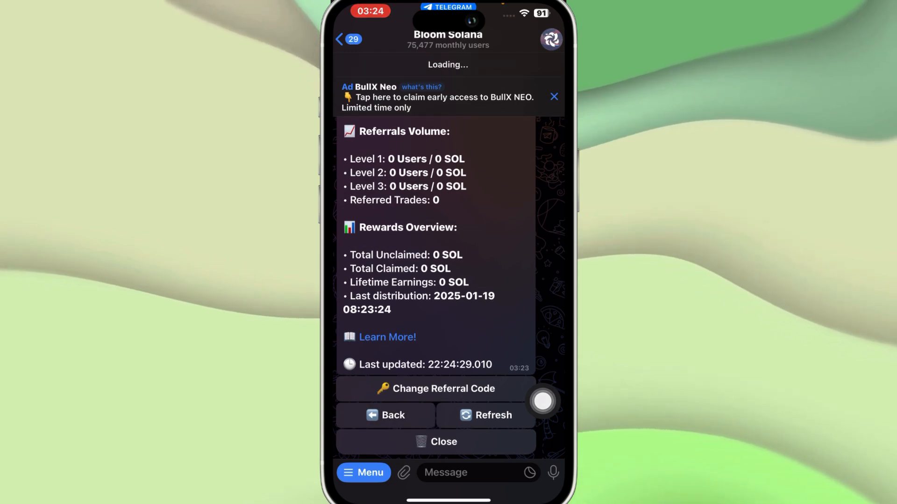
pyautogui.click(385, 415)
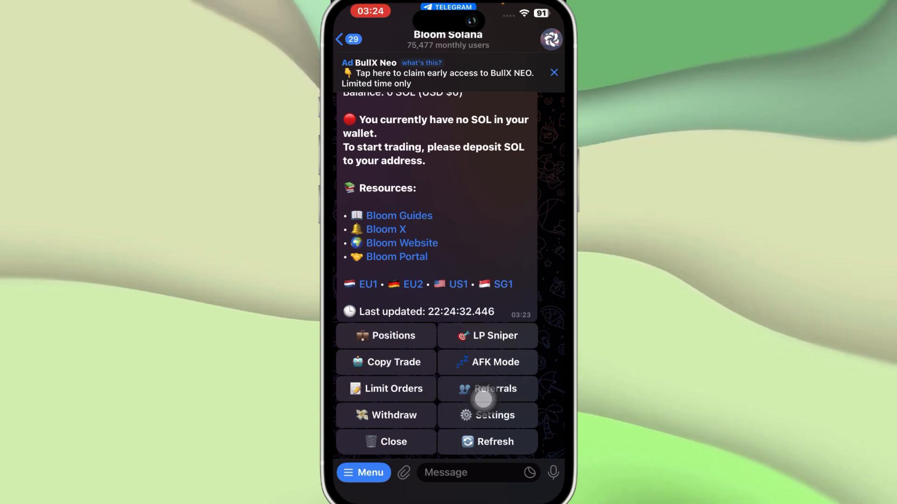
pyautogui.click(493, 416)
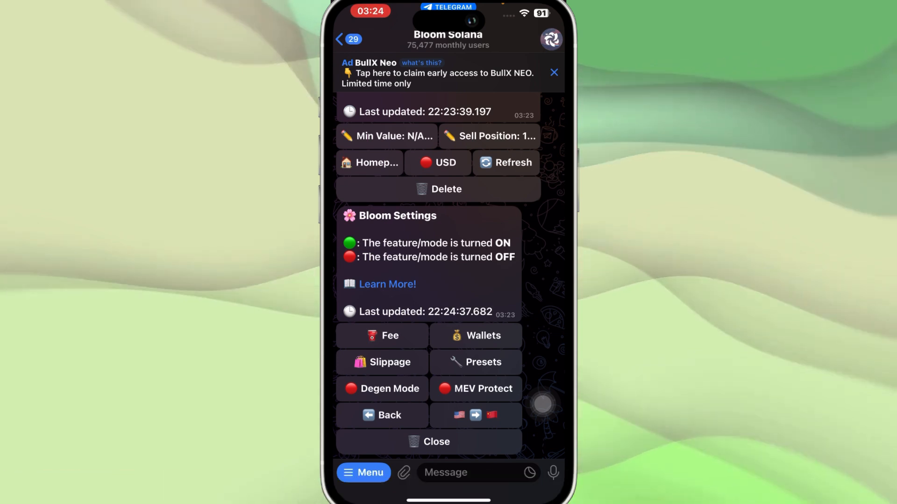
pyautogui.click(382, 415)
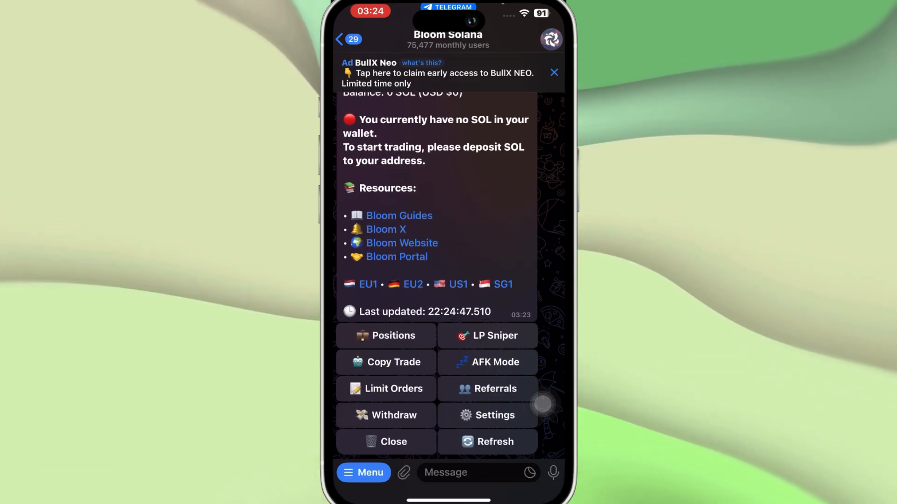